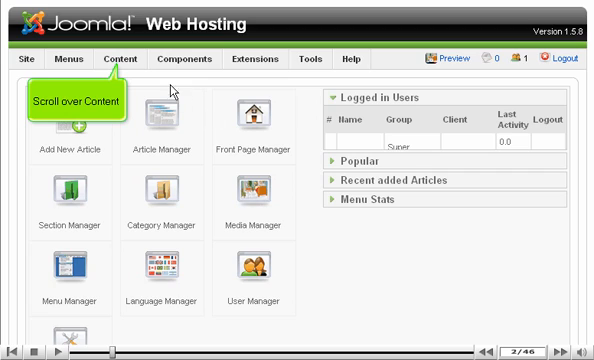
Reach the Article Manager from the Content menu and scroll through the existing article list.
click(120, 60)
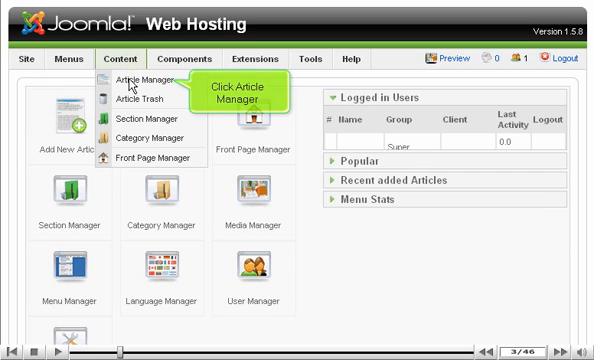
click(148, 78)
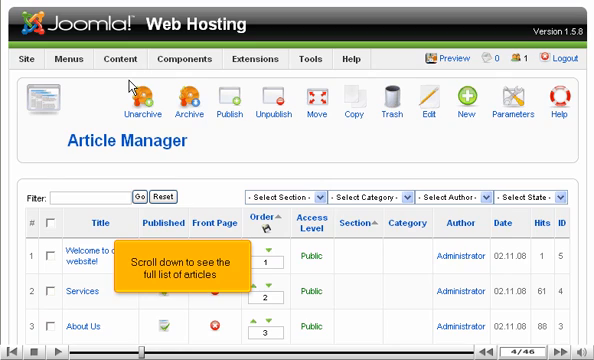
scroll(down, 3)
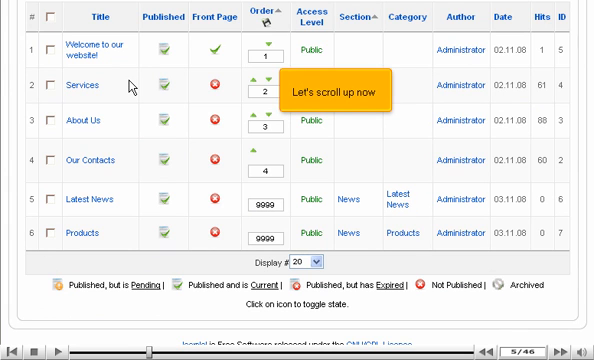
scroll(up, 3)
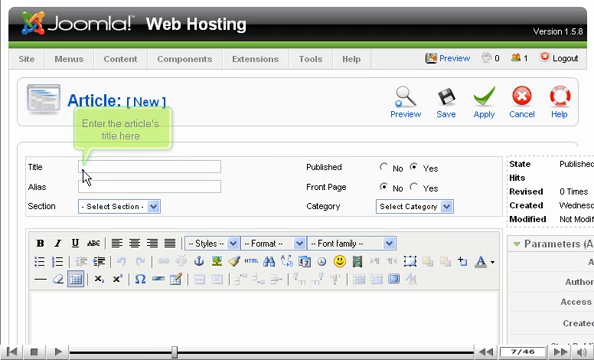
Give the new article the title 'New Article', leave it Uncategorized and show it on the front page.
text(New Article)
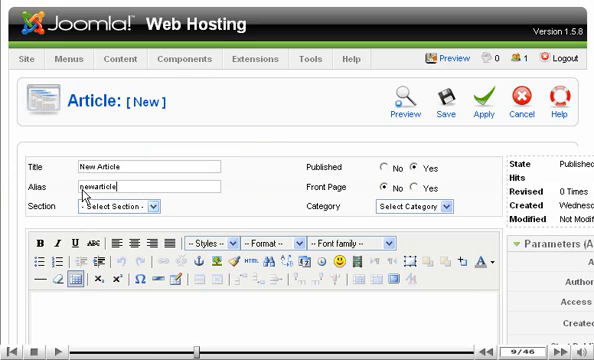
mouse_move(116, 206)
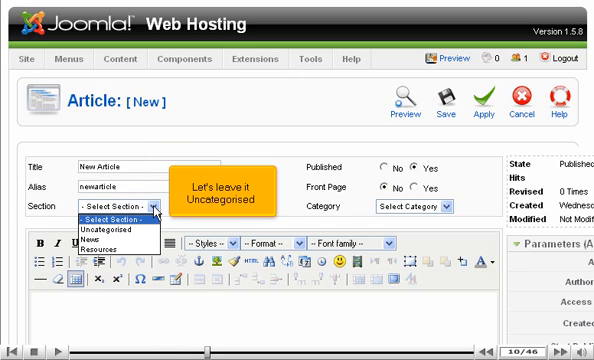
click(116, 226)
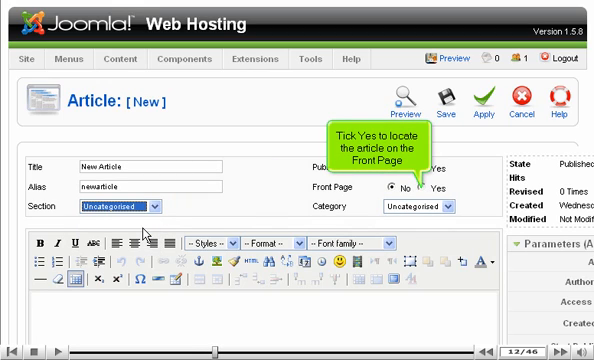
mouse_move(240, 218)
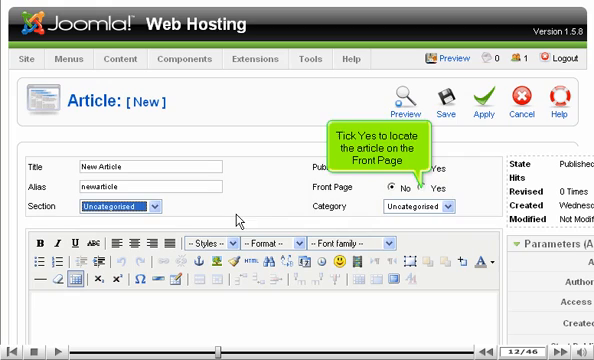
click(426, 184)
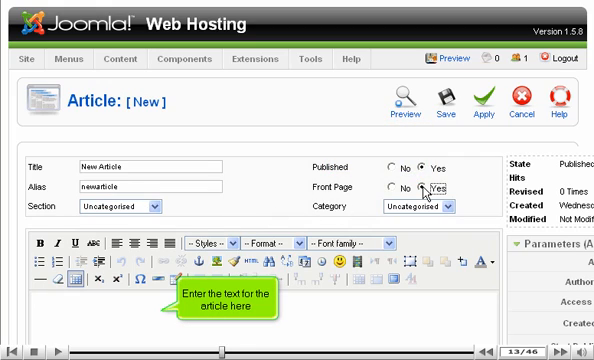
mouse_move(318, 224)
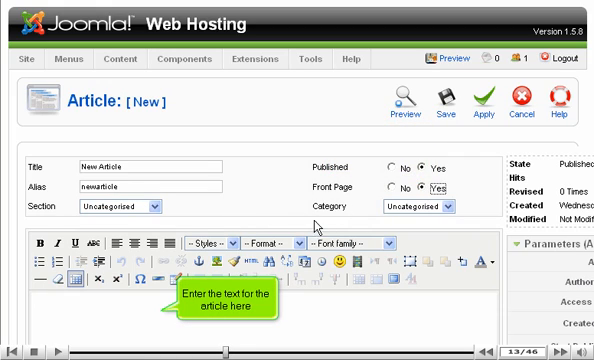
Enter the body text 'Here is the latest news....' in the article editor.
text(Here is t)
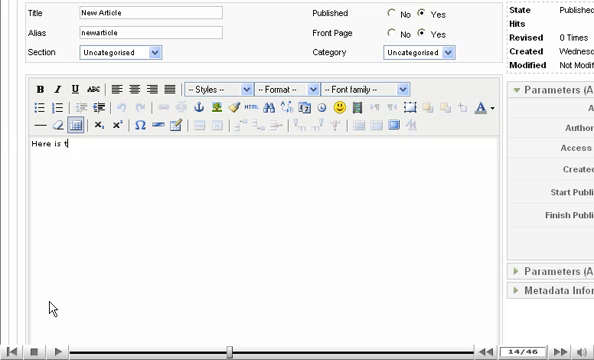
text(he latest ne)
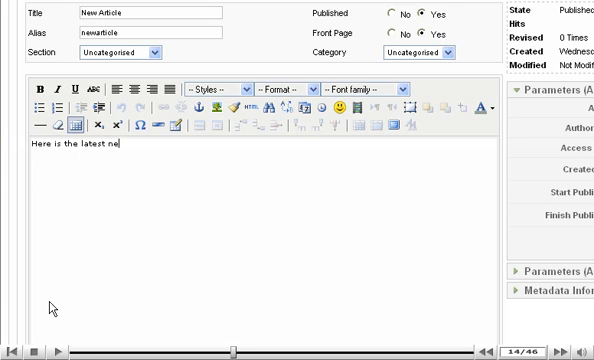
text(ws....)
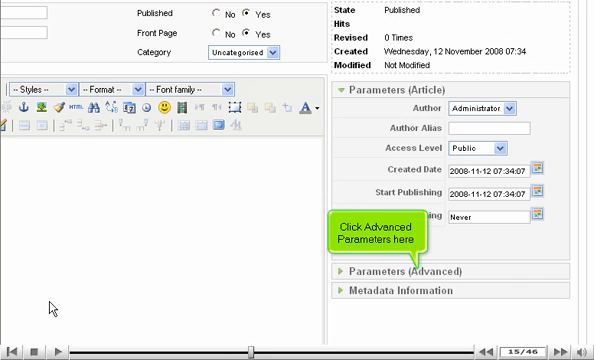
In advanced parameters set Title Linkable Yes, hide created date and PDF icon, language English (United Kingdom).
click(408, 272)
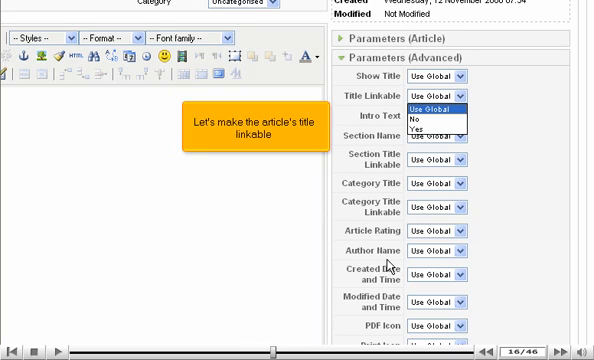
click(420, 124)
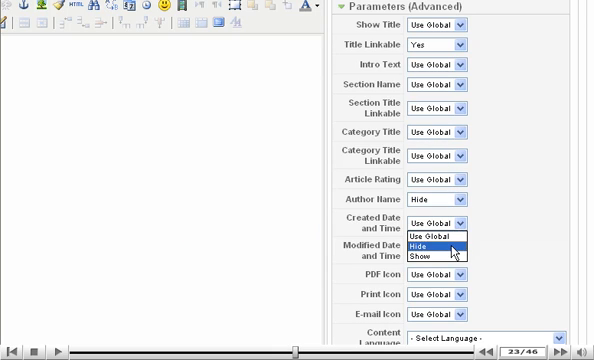
click(440, 248)
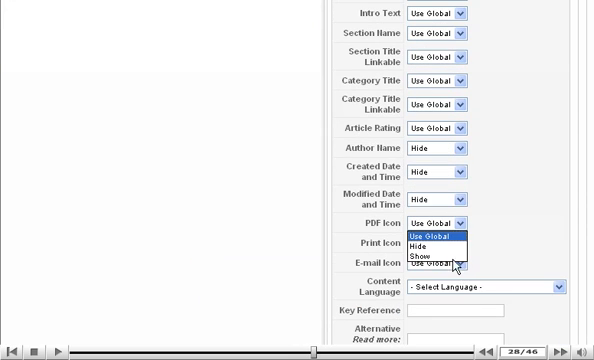
click(410, 248)
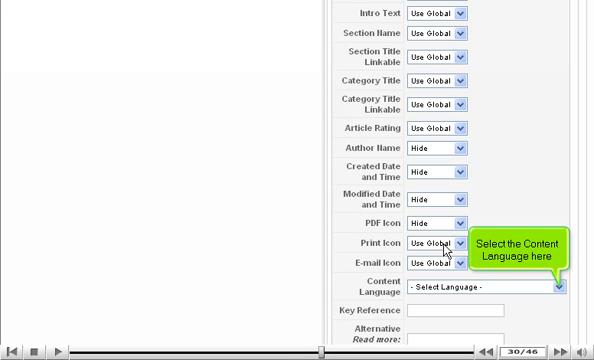
click(504, 290)
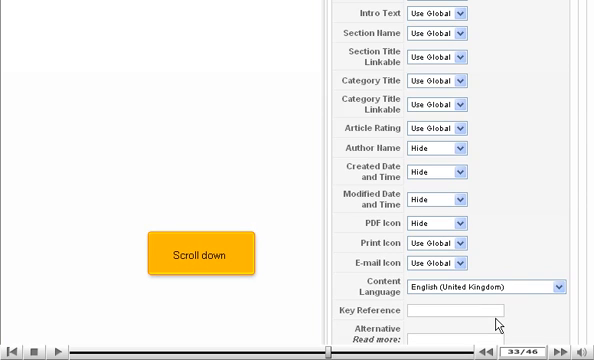
scroll(down, 3)
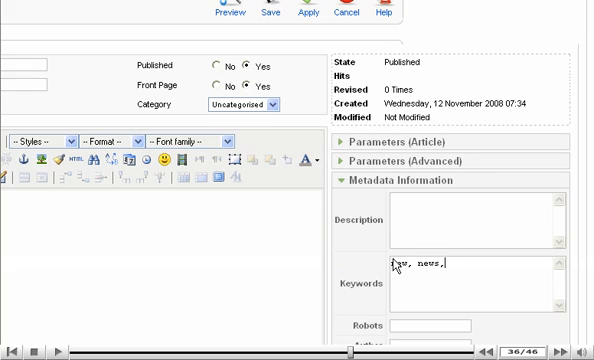
Complete the metadata keywords to read 'key, word, etc.'.
text(etc.)
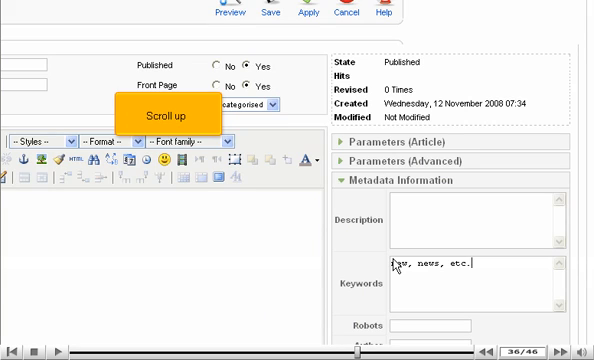
scroll(up, 3)
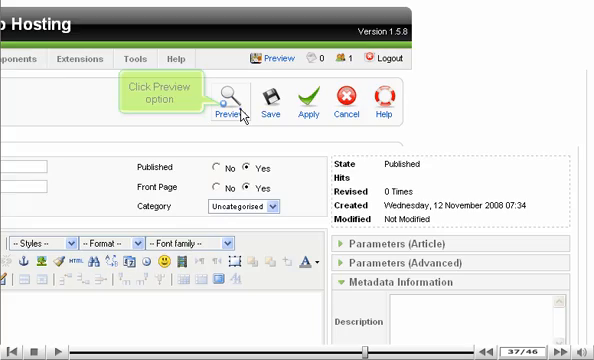
Preview the article, showing 'New Article' with its body text on the Demo Site page.
click(230, 104)
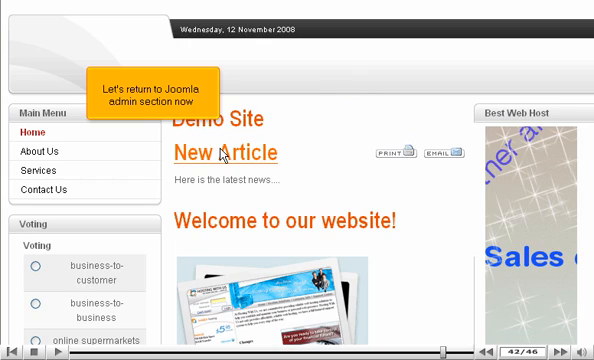
Bring up the Site menu after confirming New Article is saved in the article list.
click(32, 60)
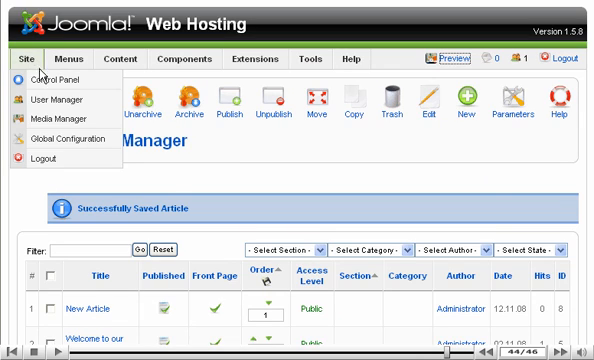